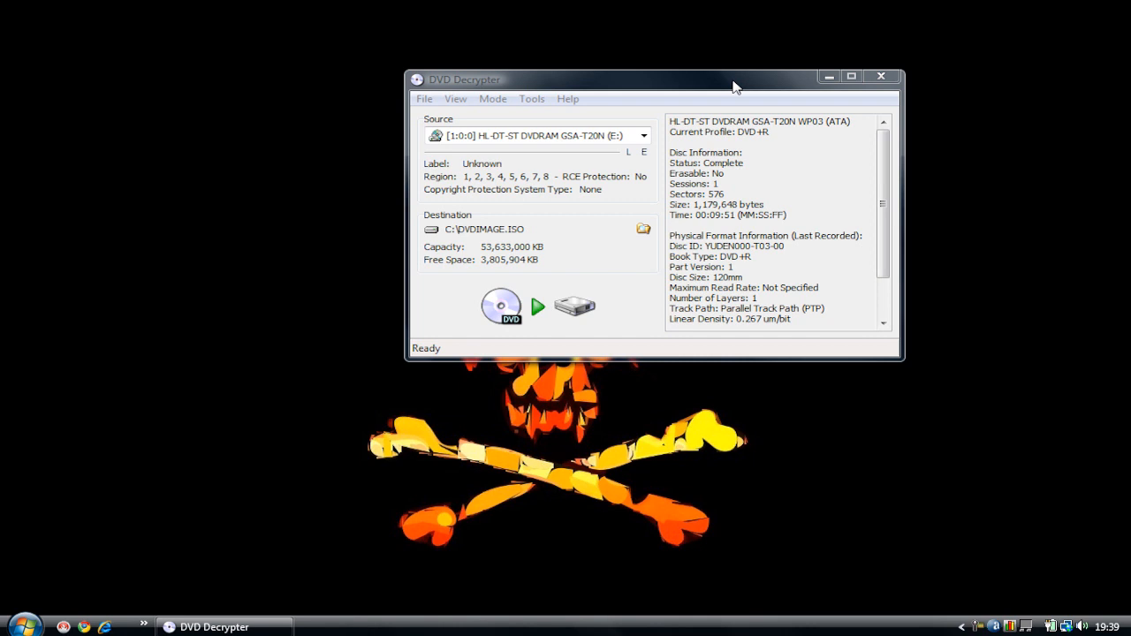
{"action": "mouse_move", "coordinate": [688, 87]}
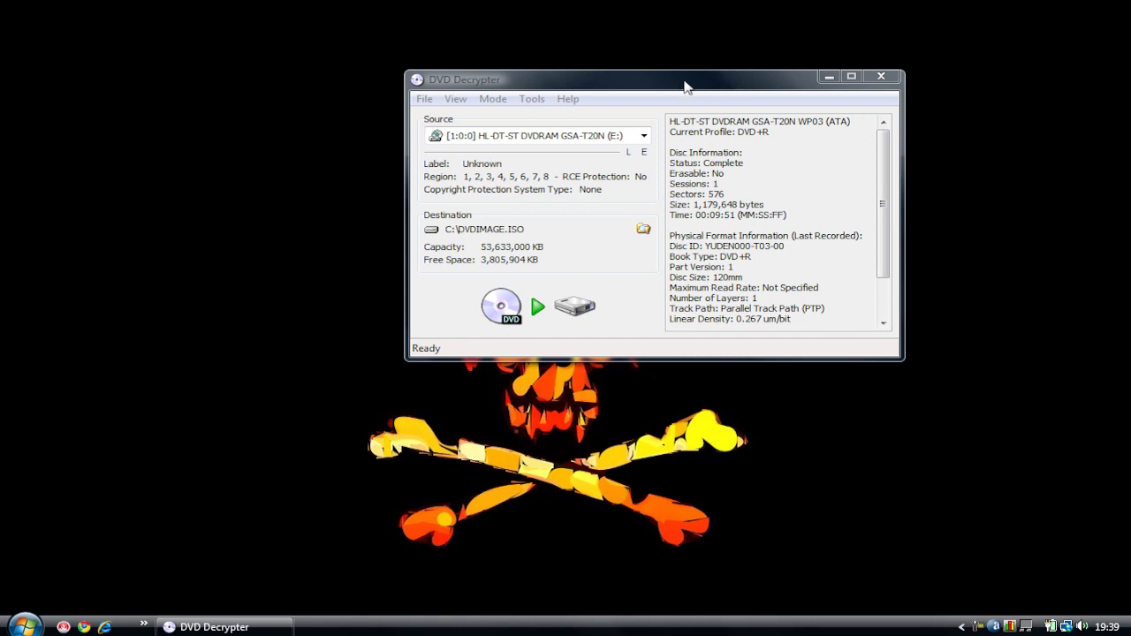
{"action": "mouse_move", "coordinate": [634, 106]}
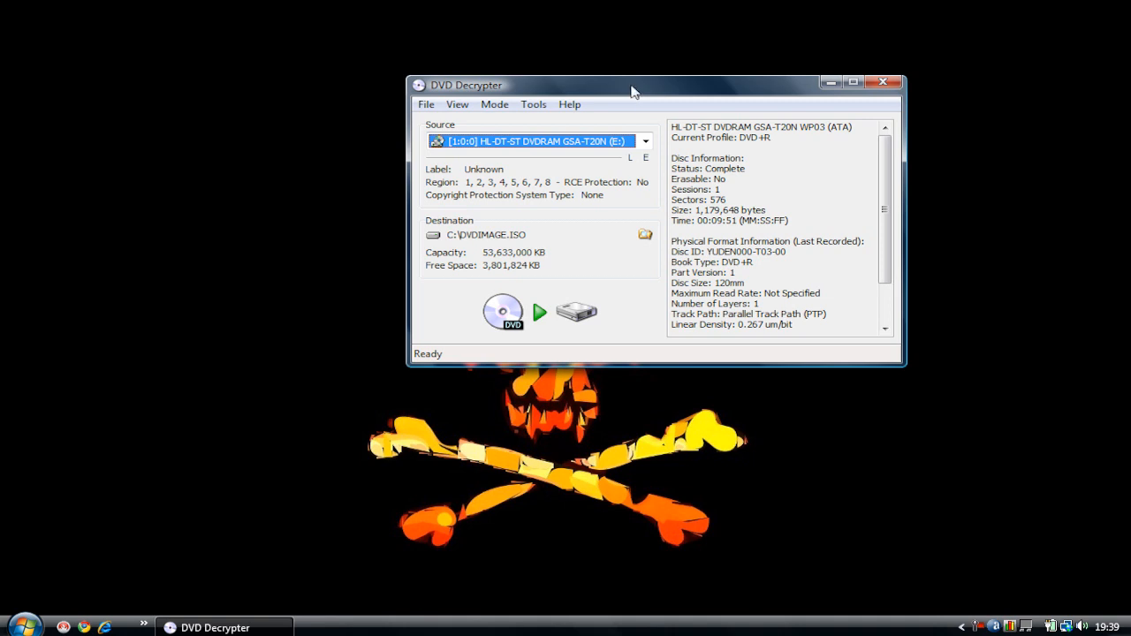
{"action": "mouse_move", "coordinate": [616, 95]}
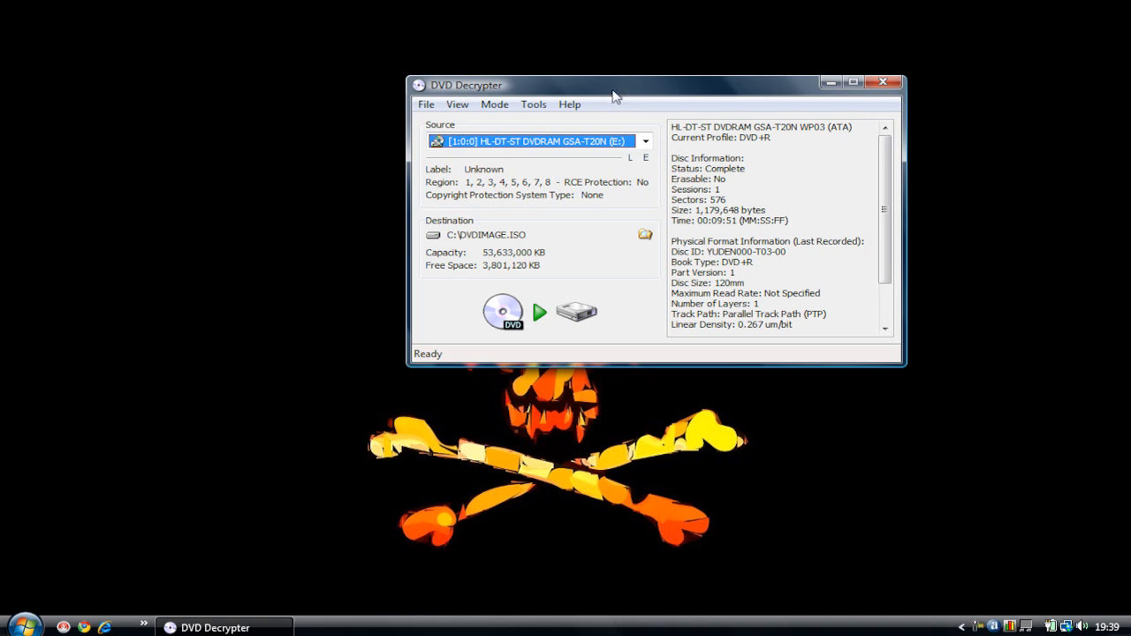
{"action": "mouse_move", "coordinate": [493, 86]}
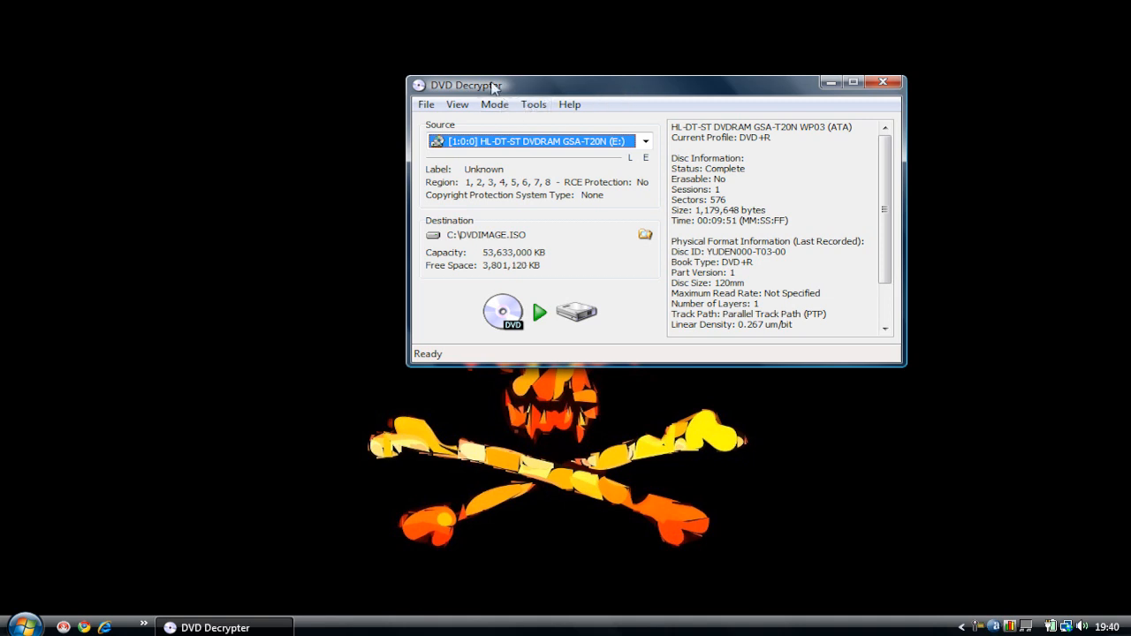
Switch to Mode > ISO > Write with the HL-DT-ST DVDRAM drive as destination
{"action": "left_click_drag", "start_coordinate": [493, 84], "coordinate": [482, 74]}
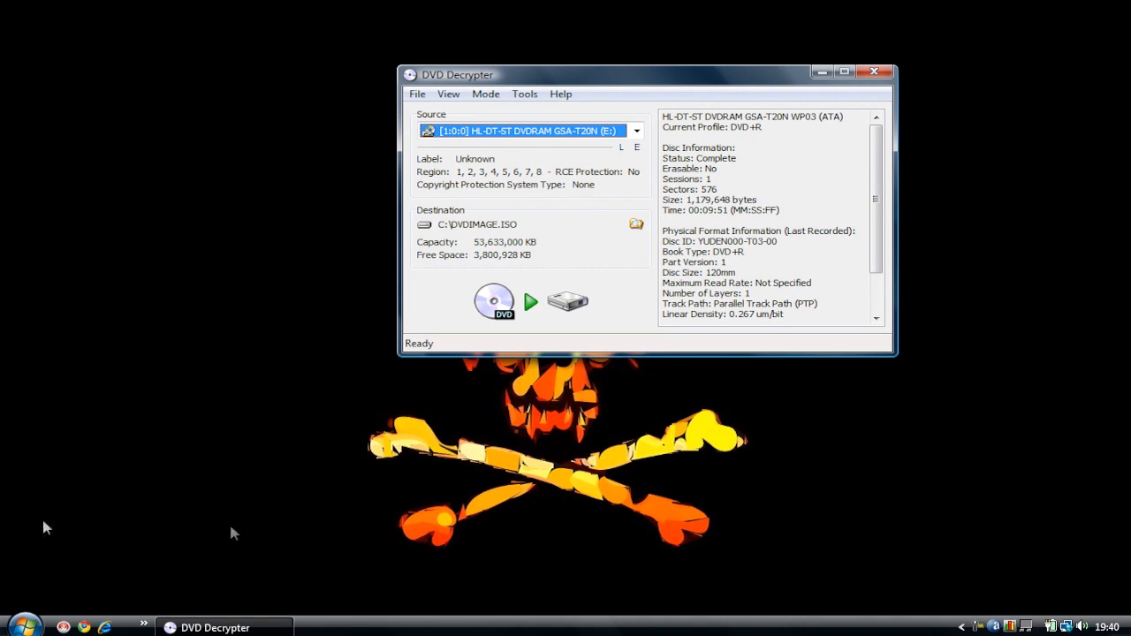
{"action": "mouse_move", "coordinate": [236, 533]}
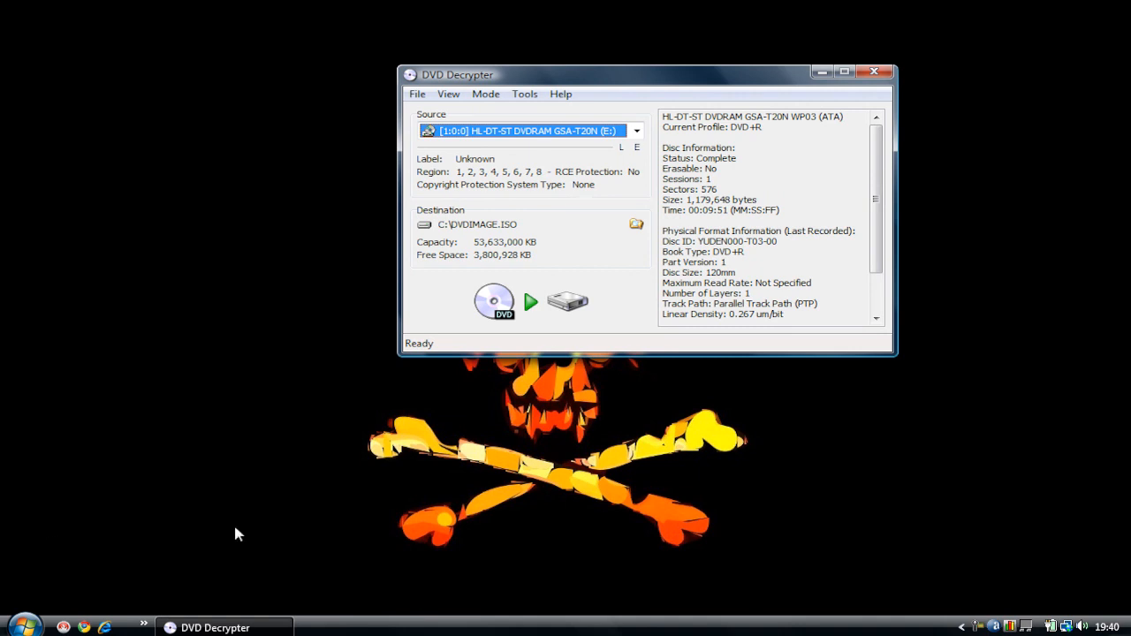
{"action": "mouse_move", "coordinate": [195, 530]}
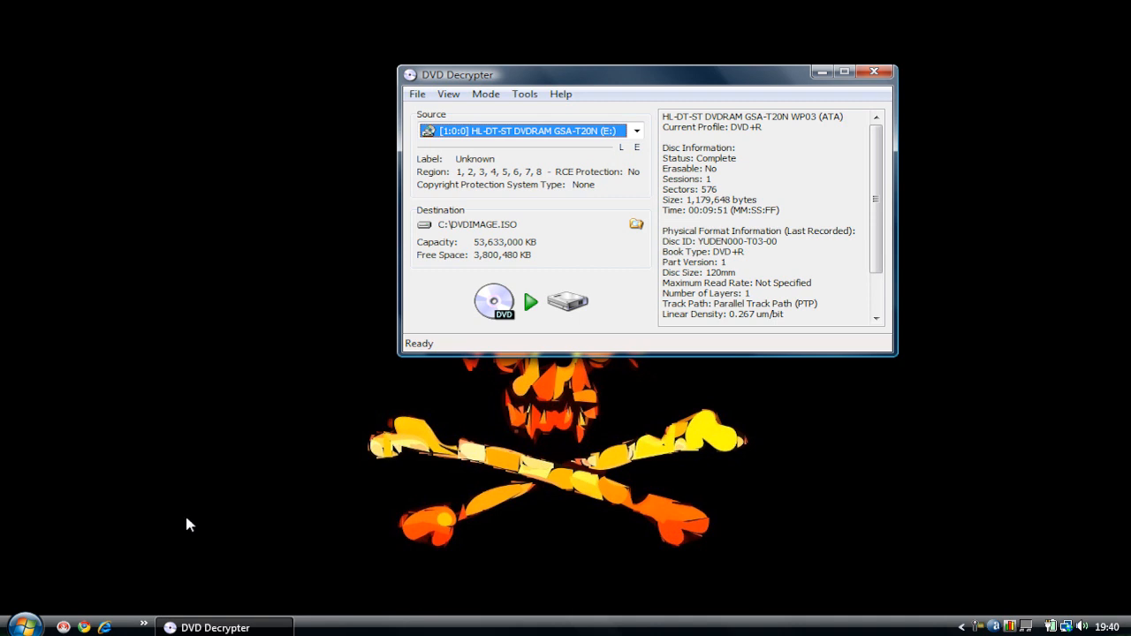
{"action": "mouse_move", "coordinate": [343, 261]}
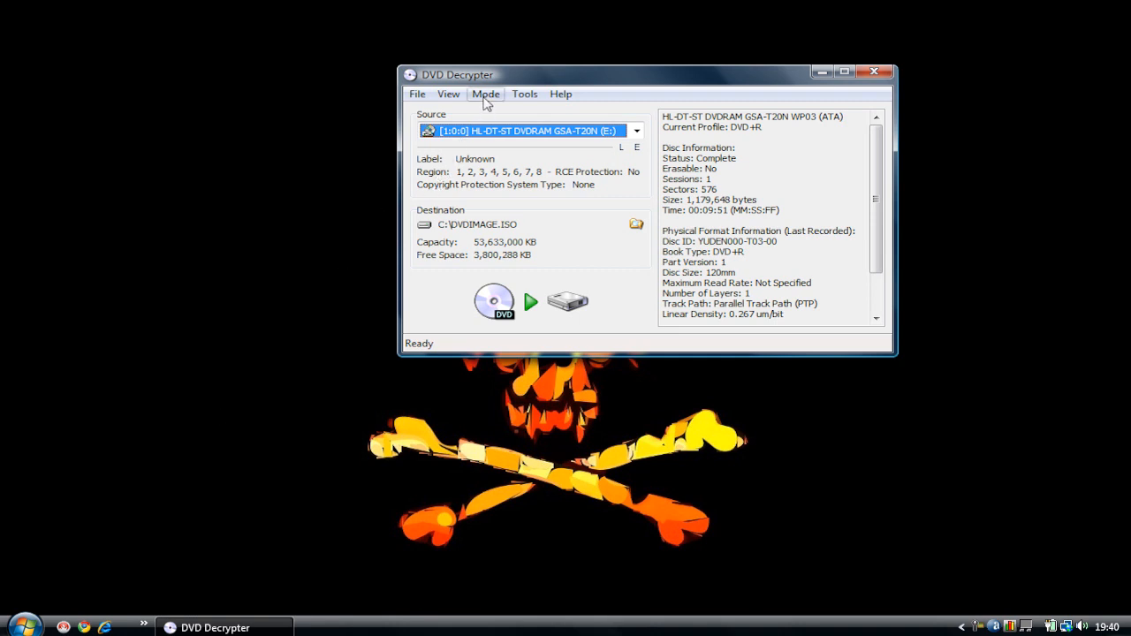
{"action": "left_click", "coordinate": [485, 94]}
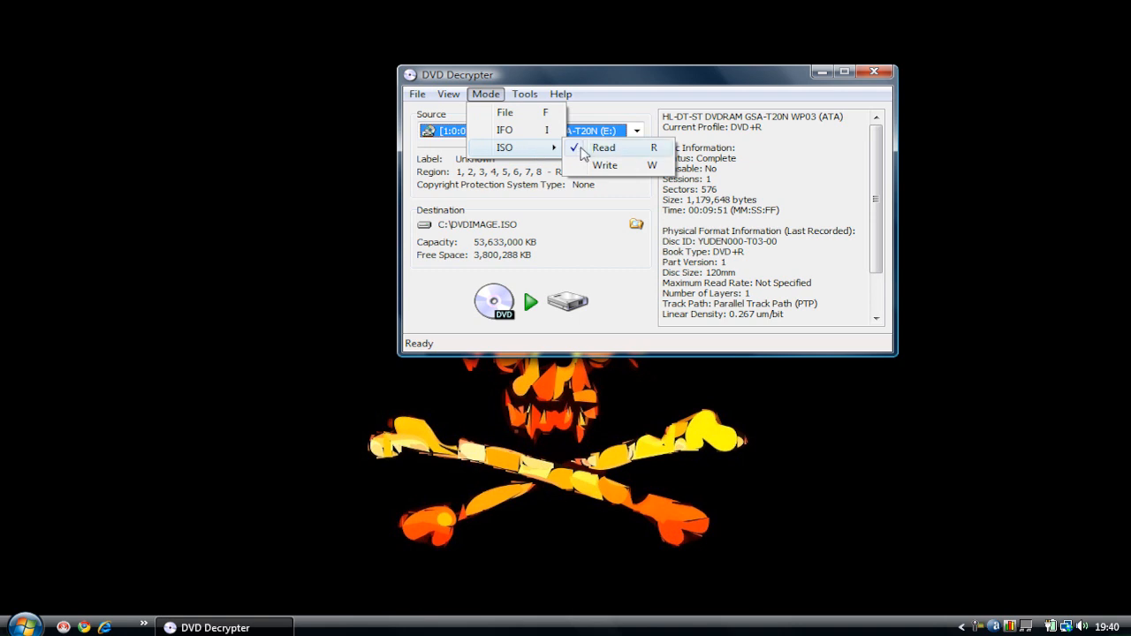
{"action": "left_click", "coordinate": [606, 165]}
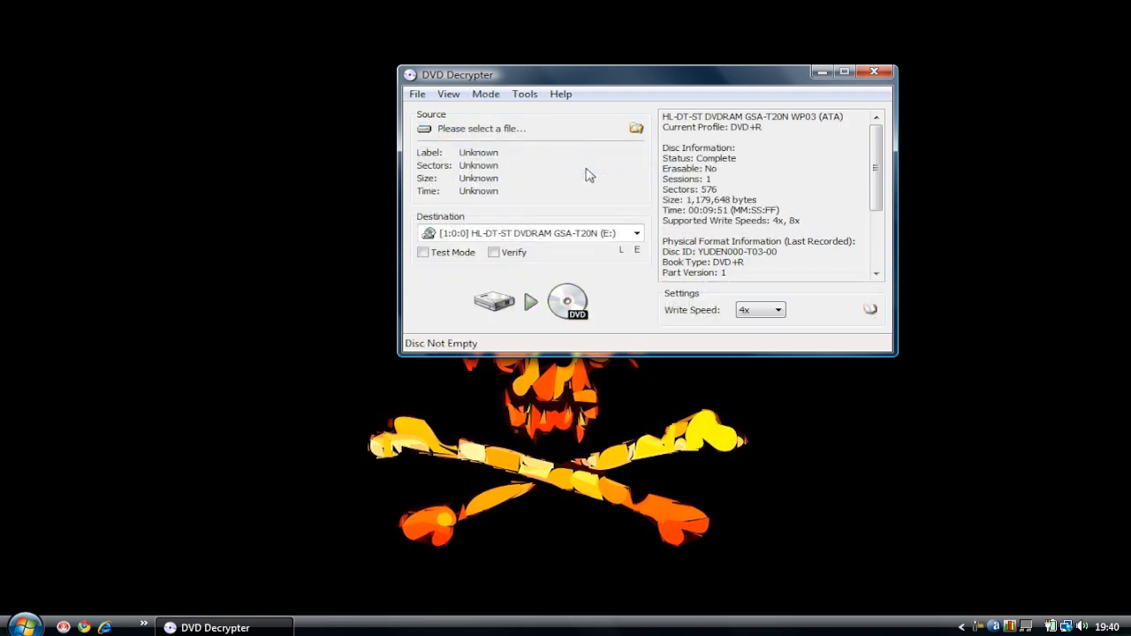
{"action": "left_click", "coordinate": [526, 232]}
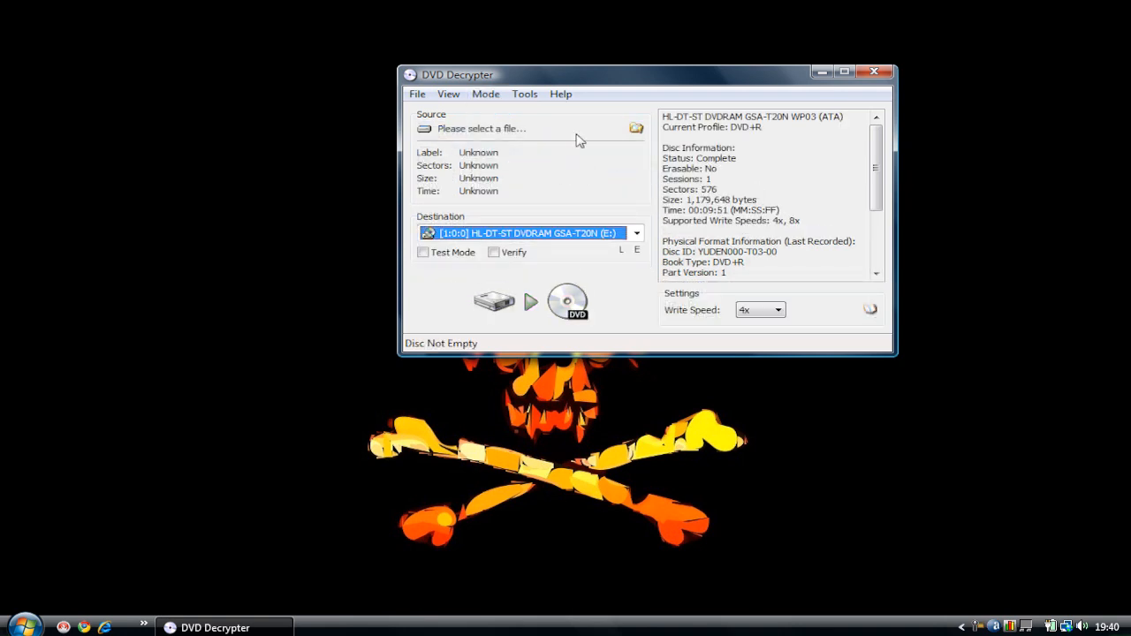
{"action": "mouse_move", "coordinate": [570, 160]}
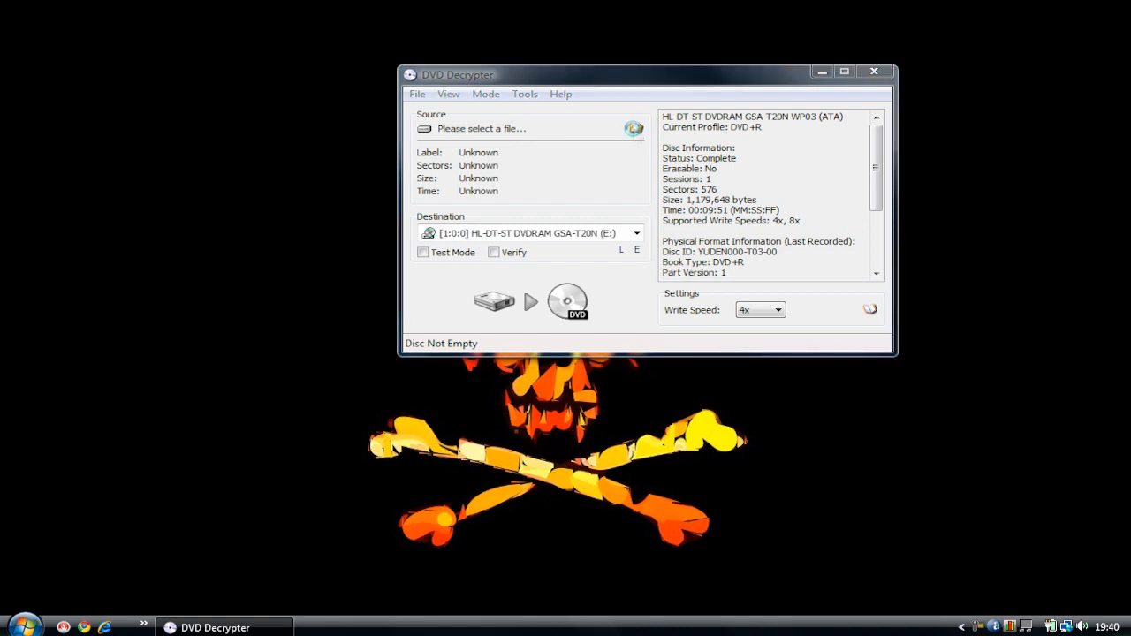
Open the Source file picker and browse to D:\Ps2 Game
{"action": "left_click", "coordinate": [632, 128]}
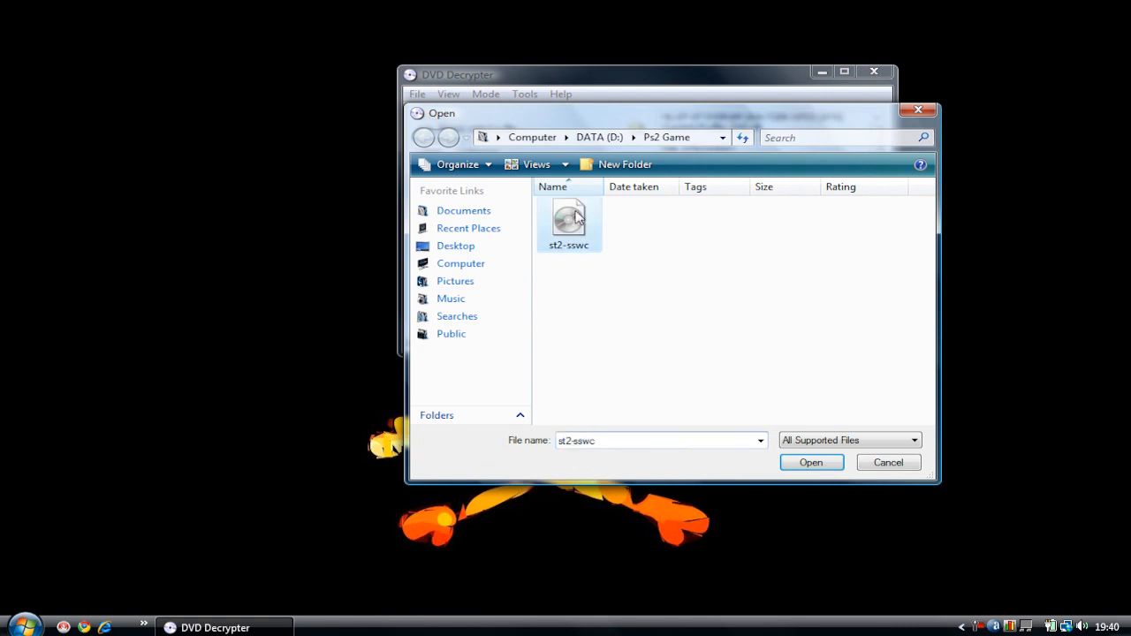
{"action": "left_click_drag", "start_coordinate": [645, 113], "coordinate": [632, 88]}
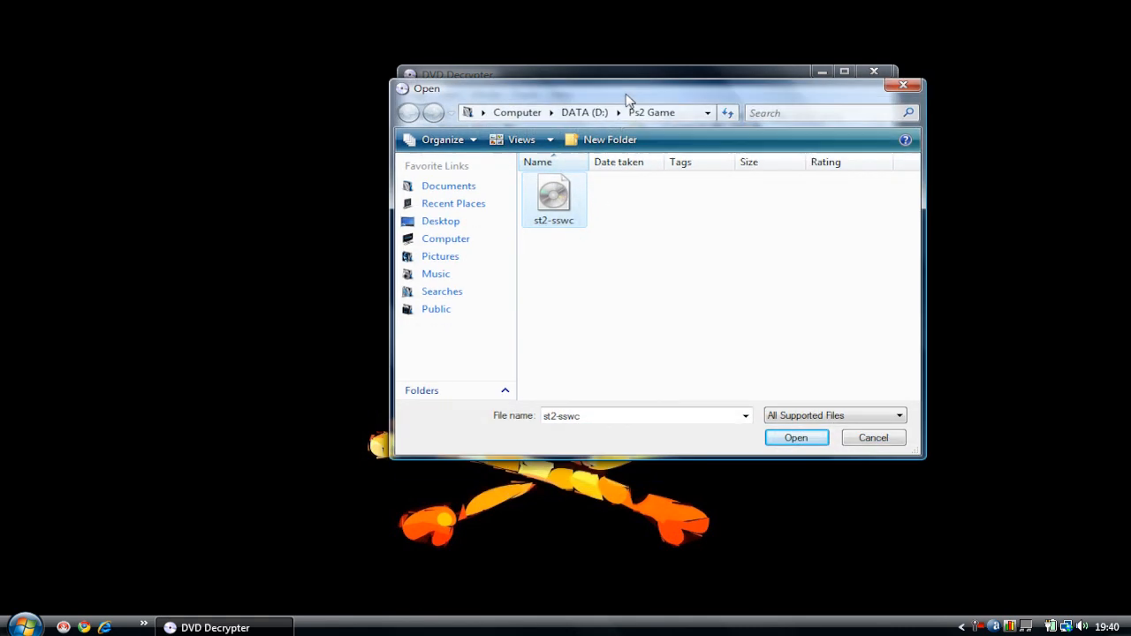
{"action": "mouse_move", "coordinate": [561, 192]}
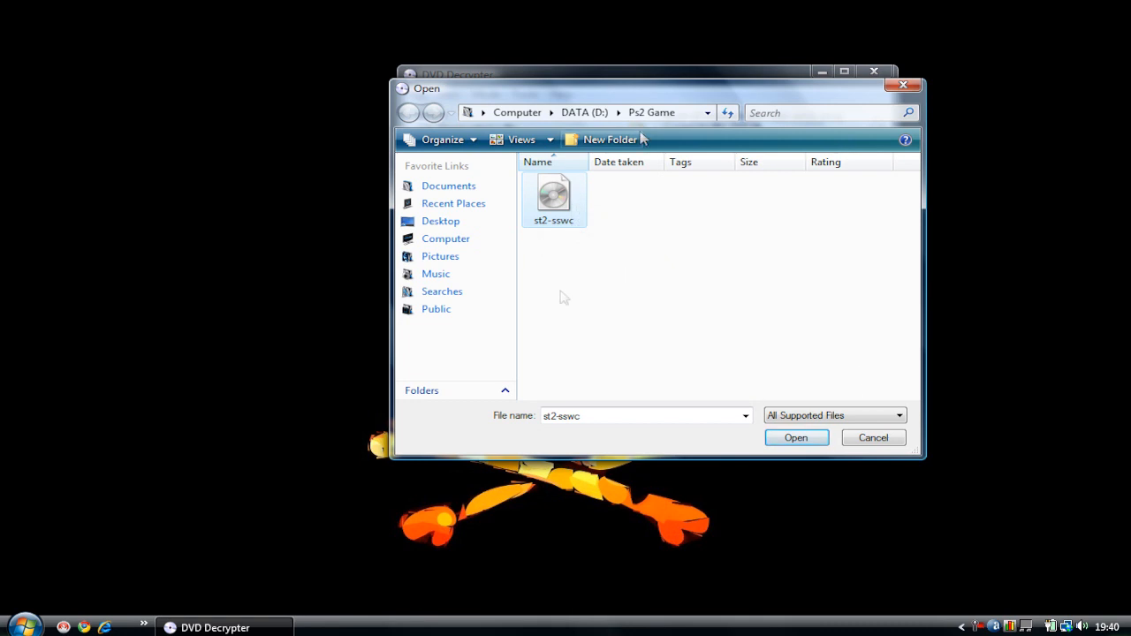
{"action": "mouse_move", "coordinate": [642, 280]}
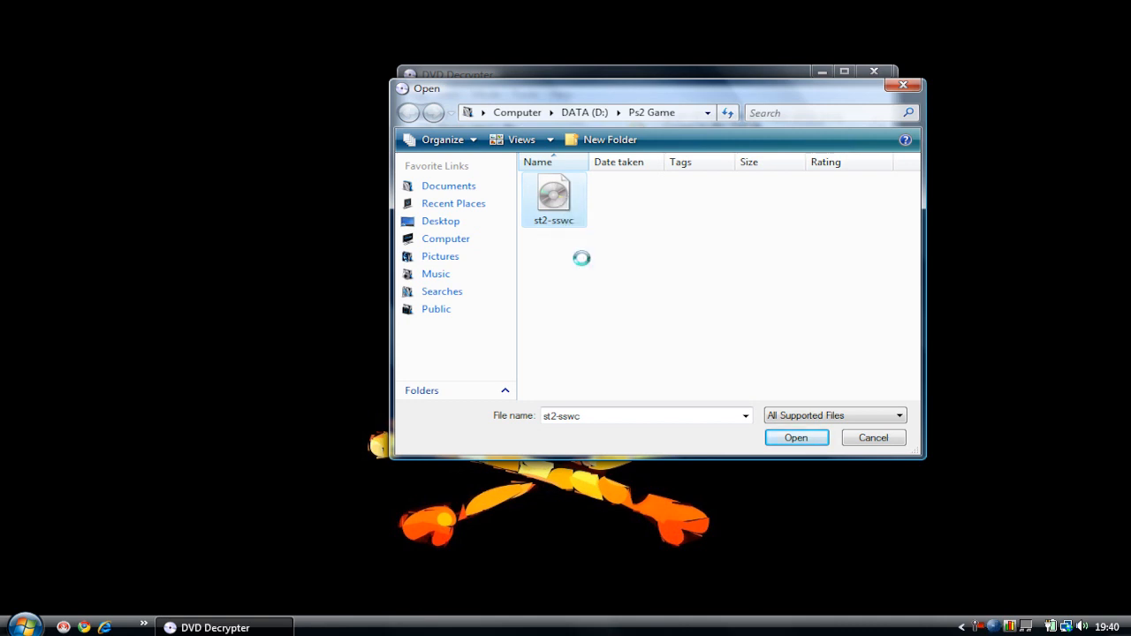
View st2-sswc's Properties to confirm it is a 1.59 GB ISO image
{"action": "right_click", "coordinate": [553, 195]}
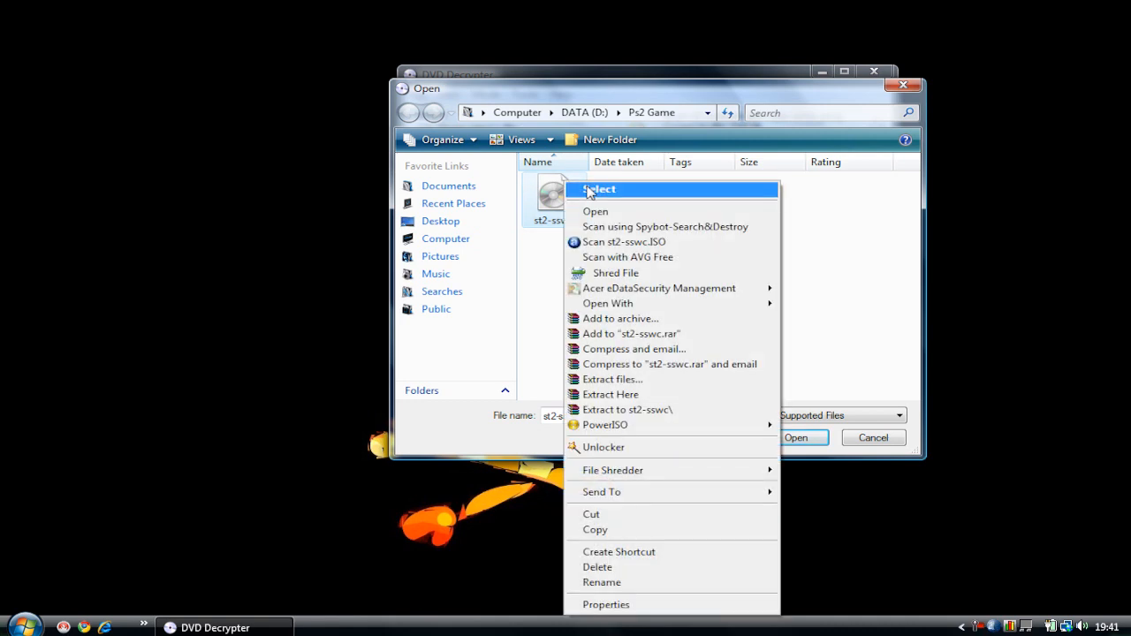
{"action": "mouse_move", "coordinate": [627, 604]}
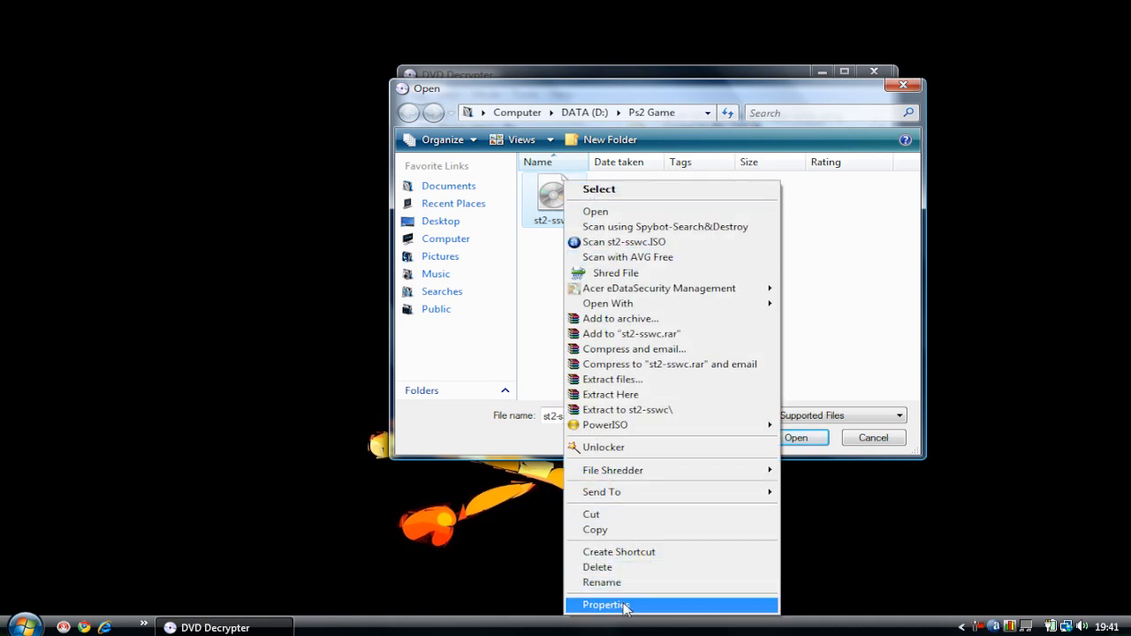
{"action": "left_click", "coordinate": [604, 605]}
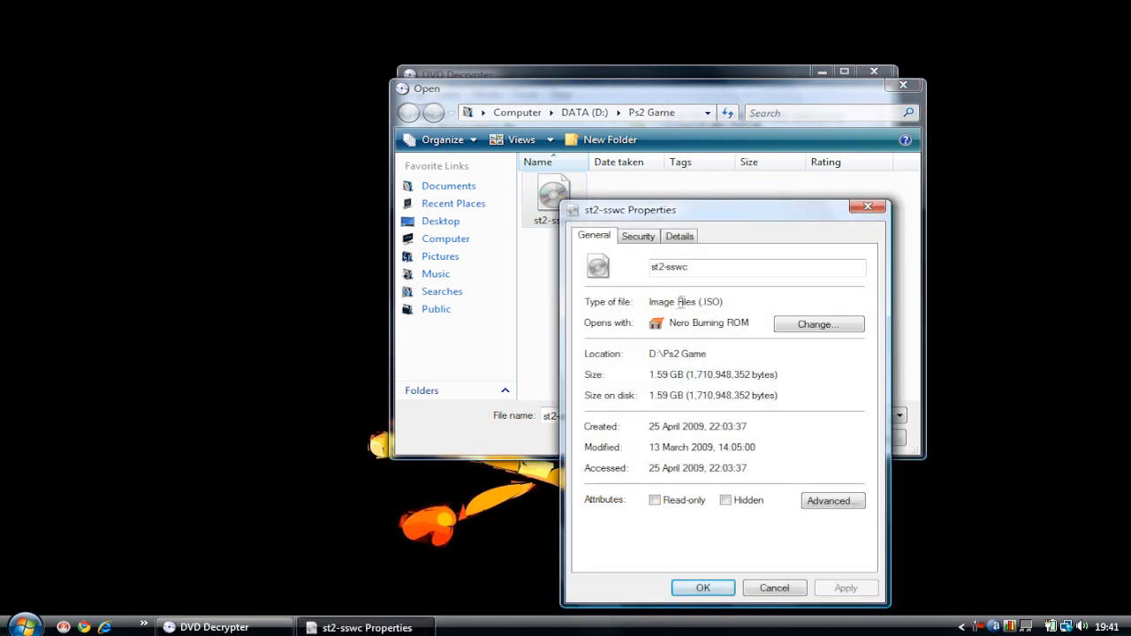
{"action": "mouse_move", "coordinate": [706, 301]}
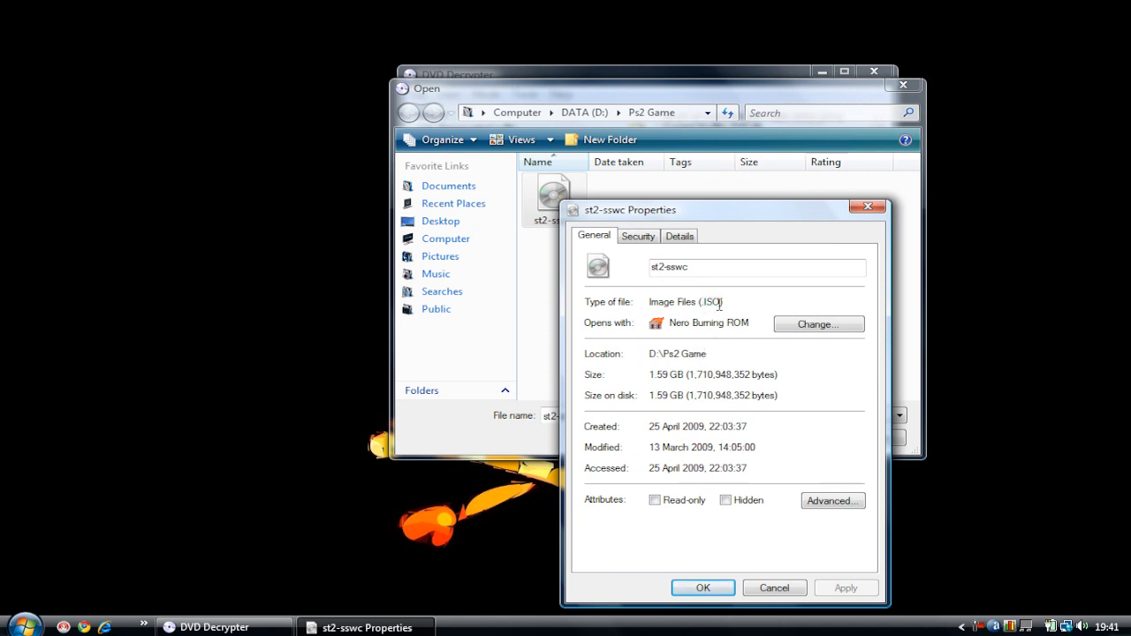
{"action": "double_click", "coordinate": [685, 301]}
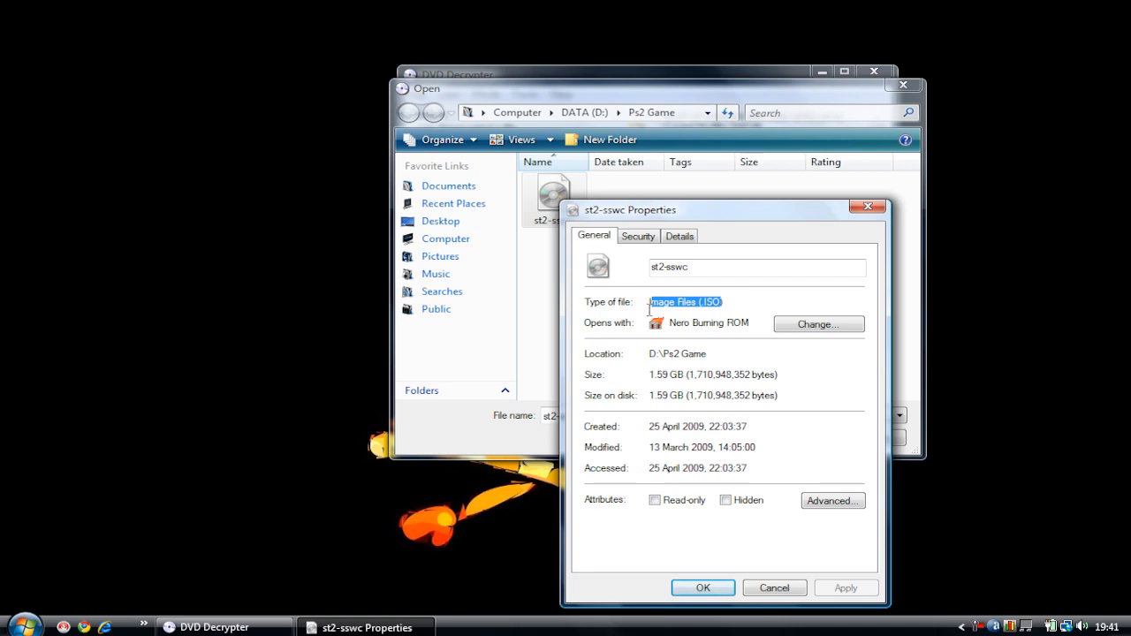
{"action": "mouse_move", "coordinate": [823, 567]}
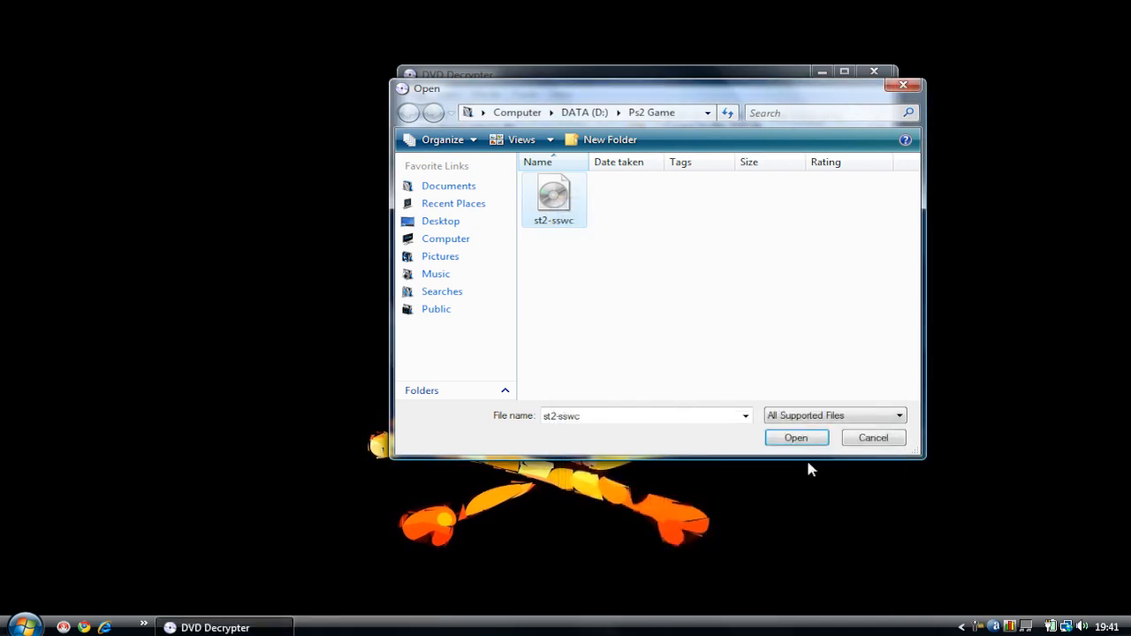
Load D:\Ps2 Game\st2-sswc.ISO as the Source image
{"action": "left_click", "coordinate": [795, 437]}
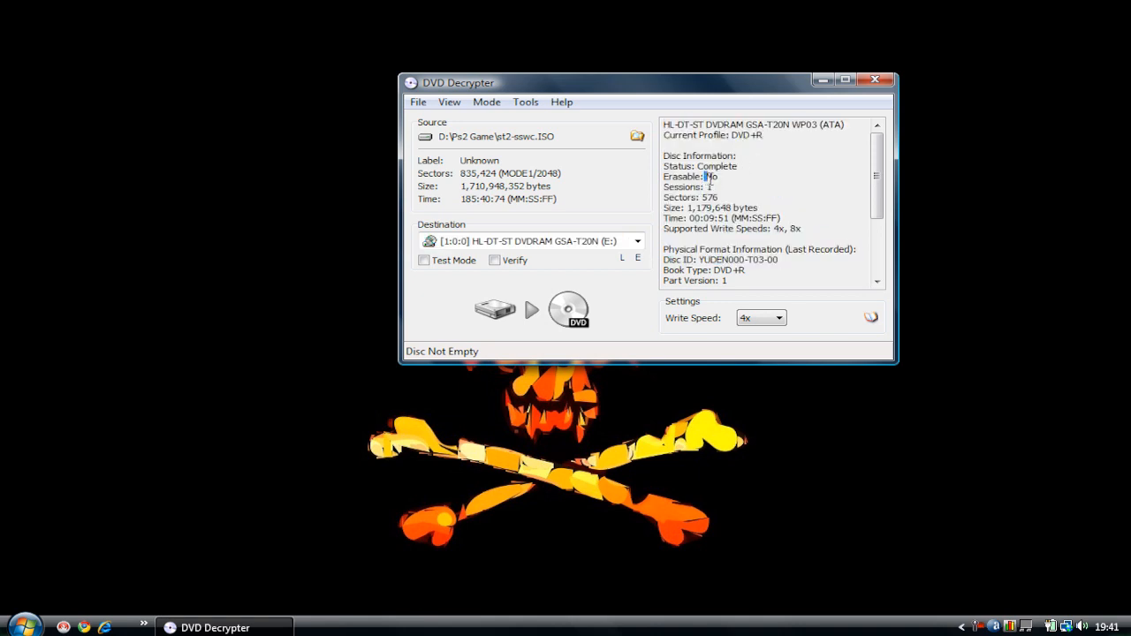
{"action": "double_click", "coordinate": [711, 175]}
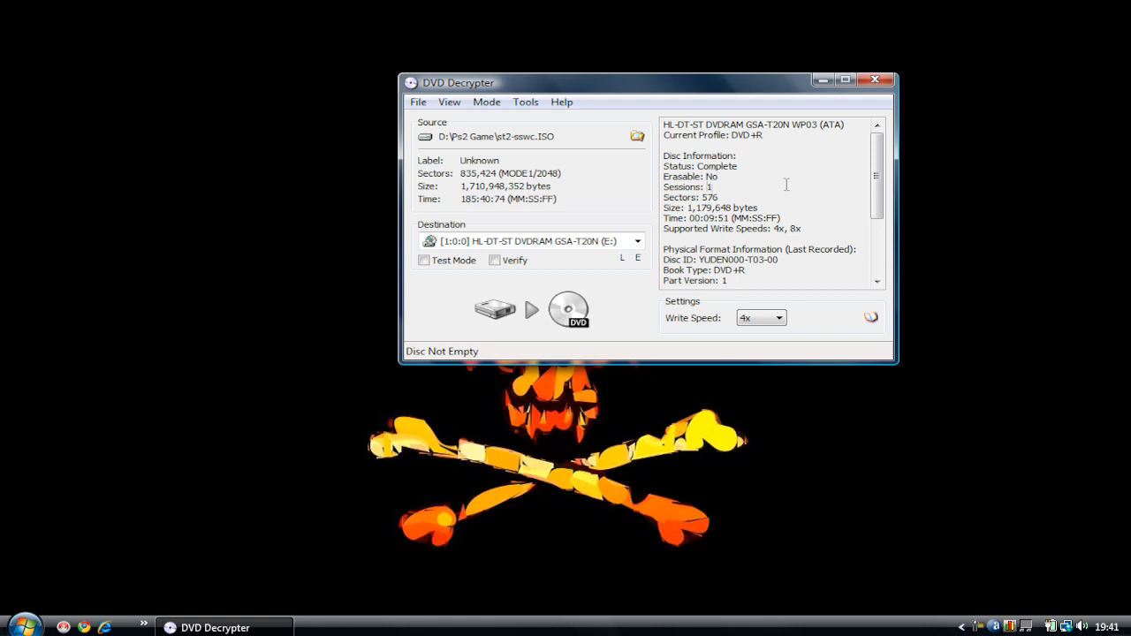
{"action": "mouse_move", "coordinate": [734, 227]}
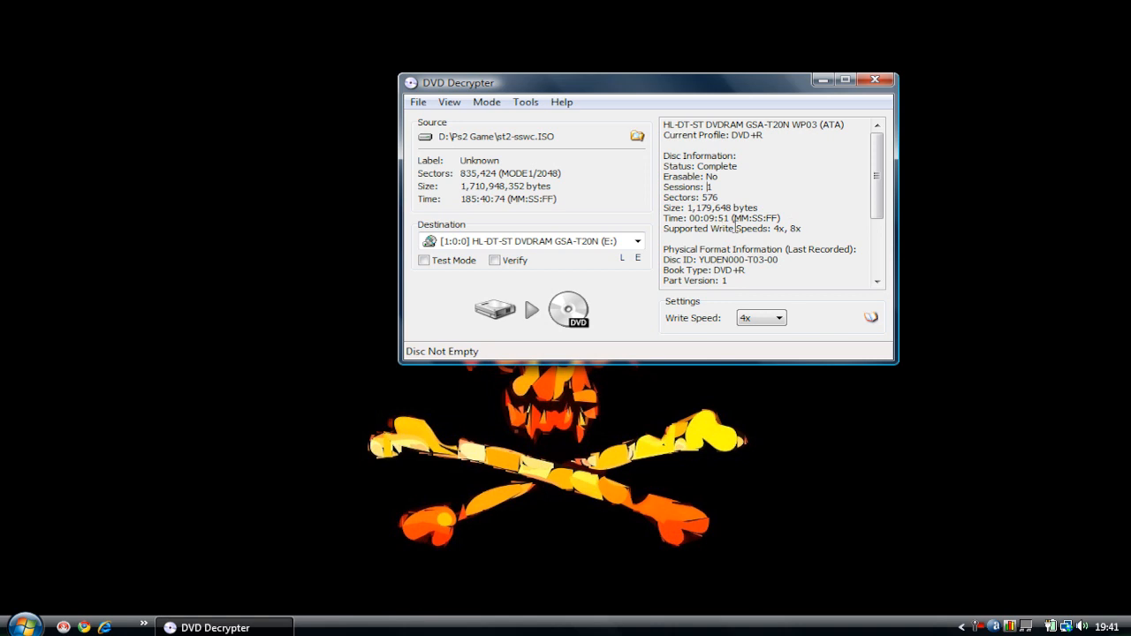
{"action": "double_click", "coordinate": [720, 207]}
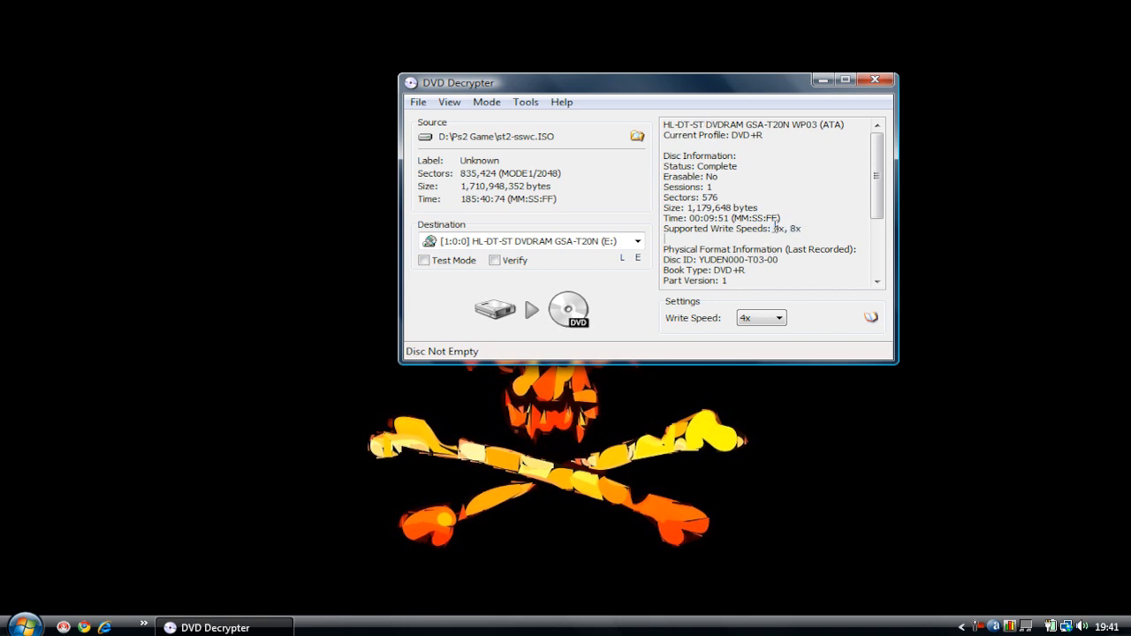
{"action": "double_click", "coordinate": [711, 207]}
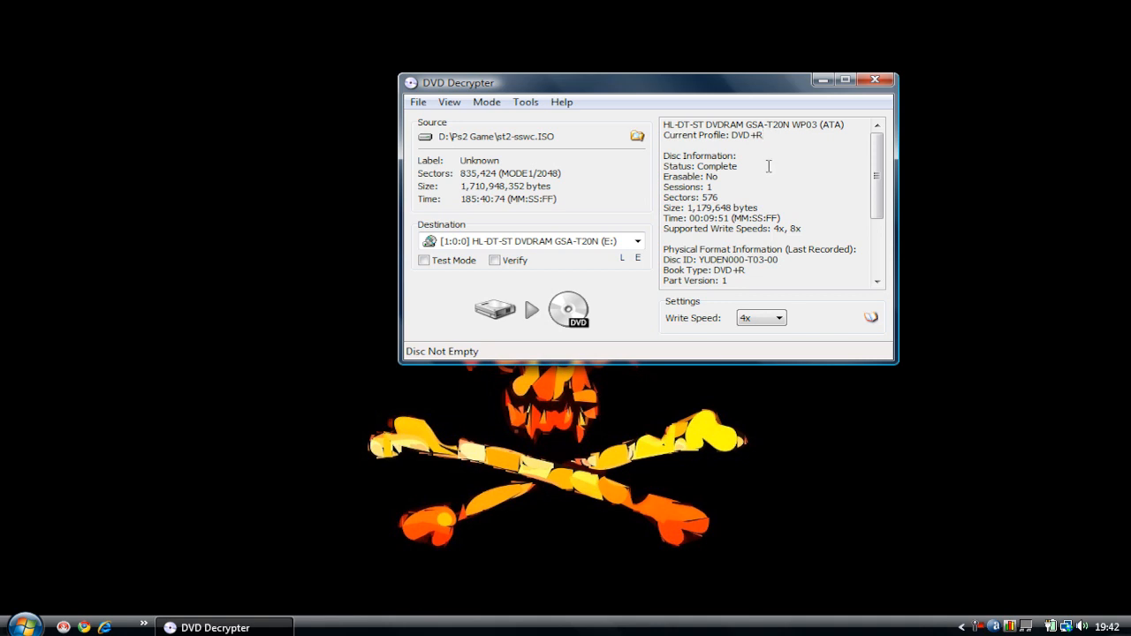
{"action": "mouse_move", "coordinate": [773, 230]}
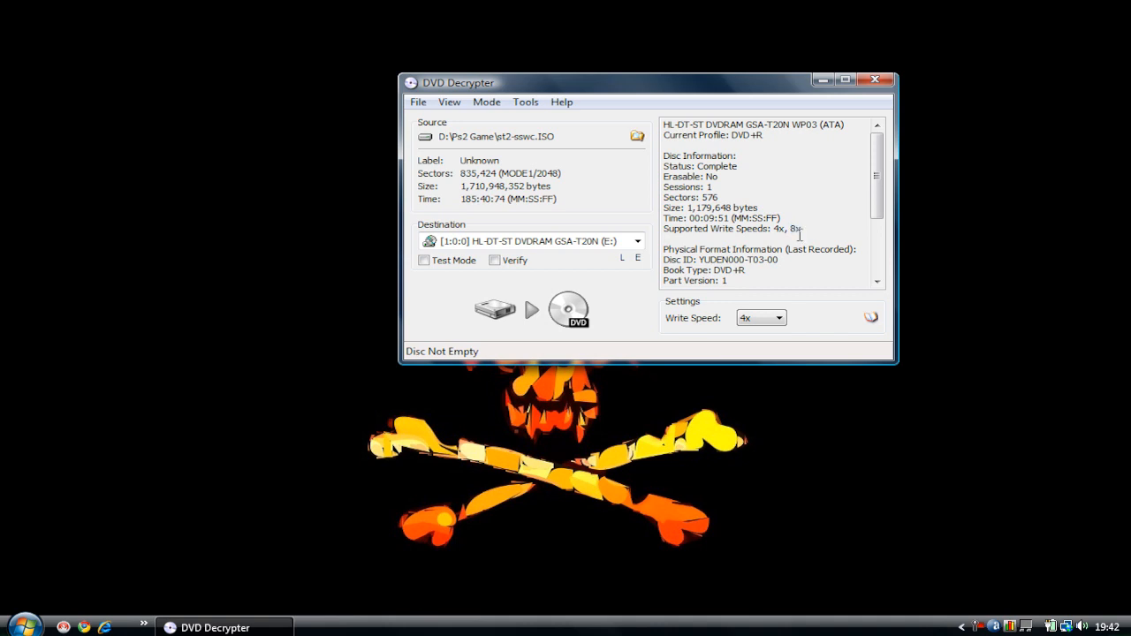
{"action": "double_click", "coordinate": [777, 228]}
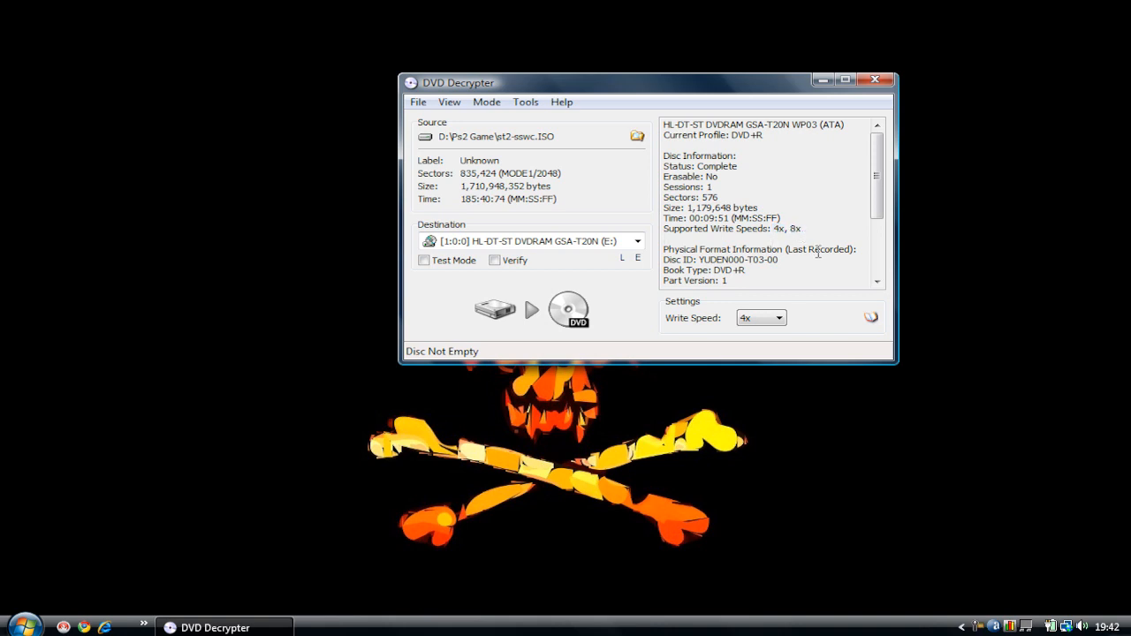
{"action": "mouse_move", "coordinate": [817, 261]}
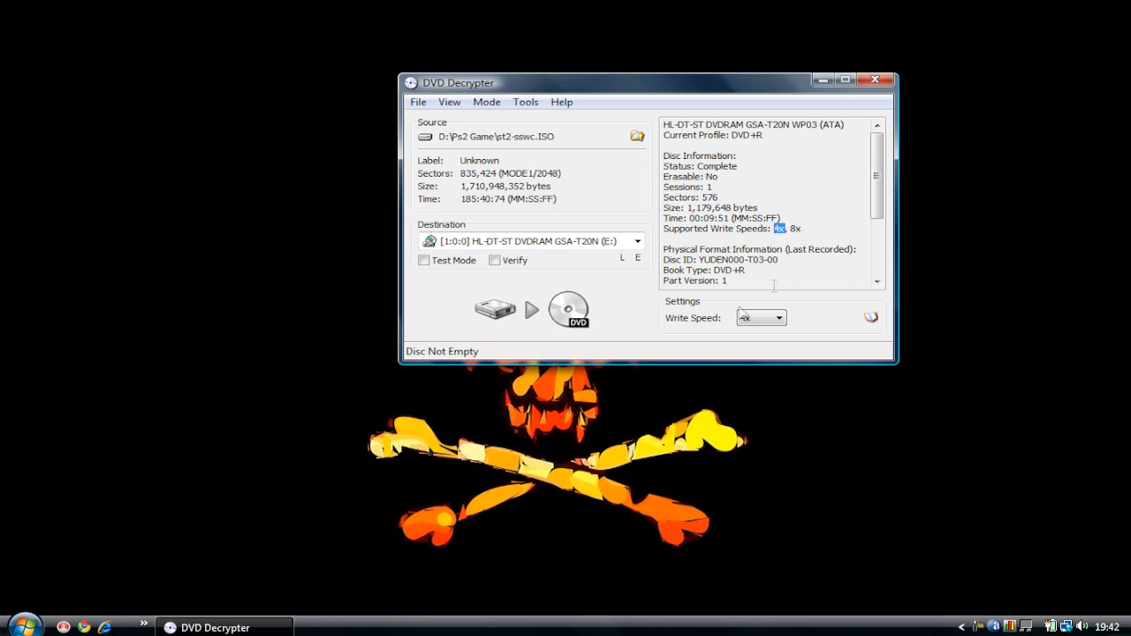
{"action": "left_click", "coordinate": [777, 317]}
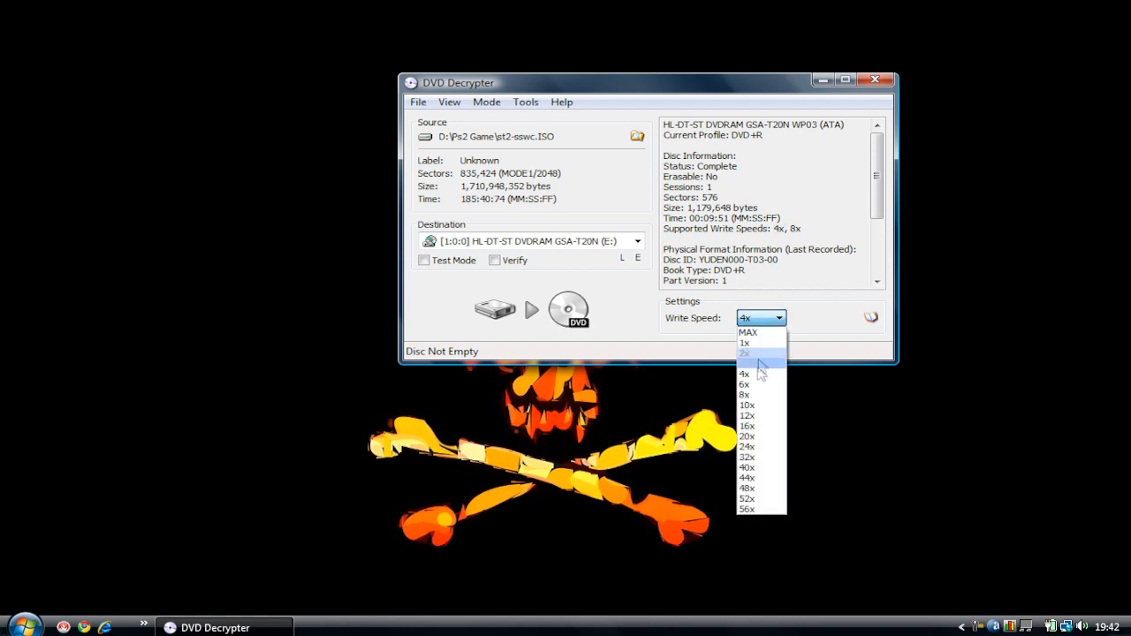
{"action": "left_click", "coordinate": [745, 374]}
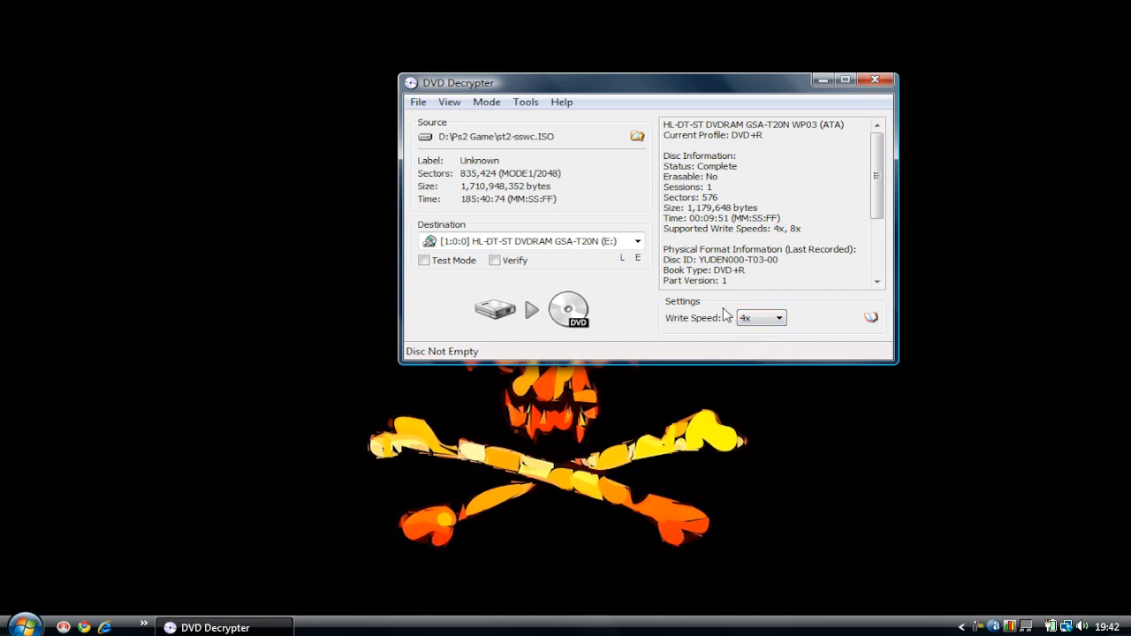
{"action": "mouse_move", "coordinate": [780, 9]}
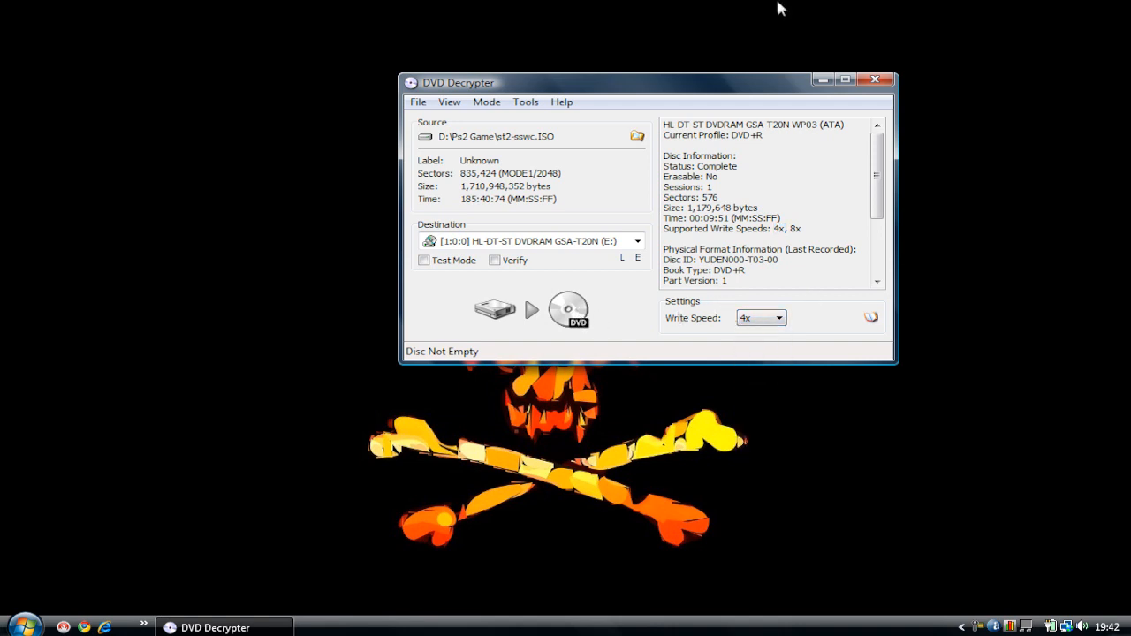
{"action": "mouse_move", "coordinate": [530, 311]}
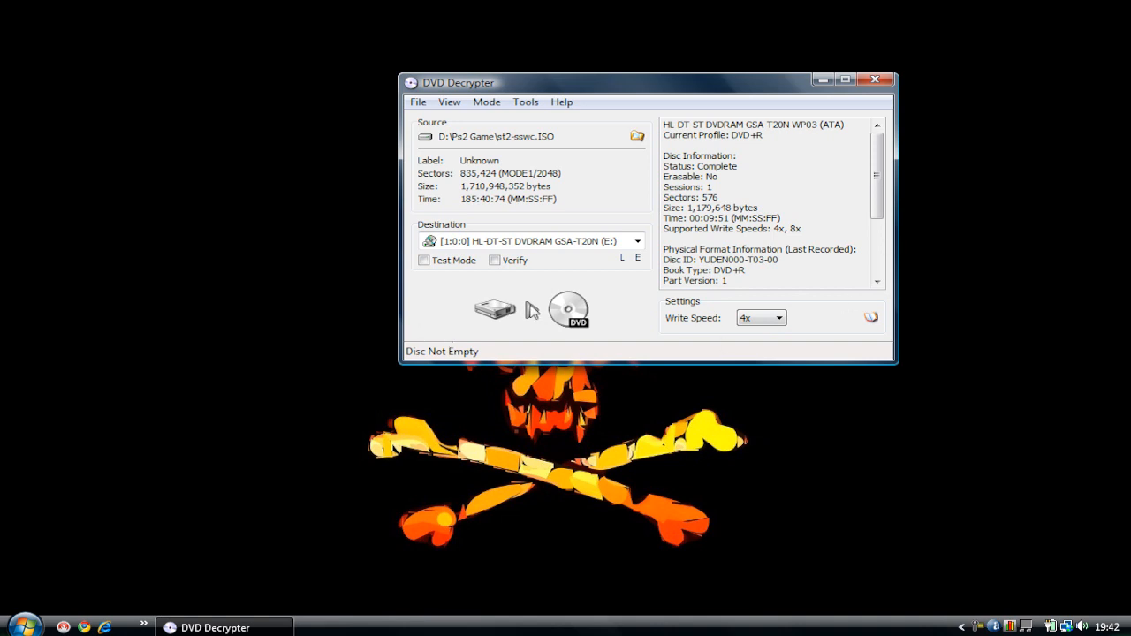
{"action": "mouse_move", "coordinate": [543, 318]}
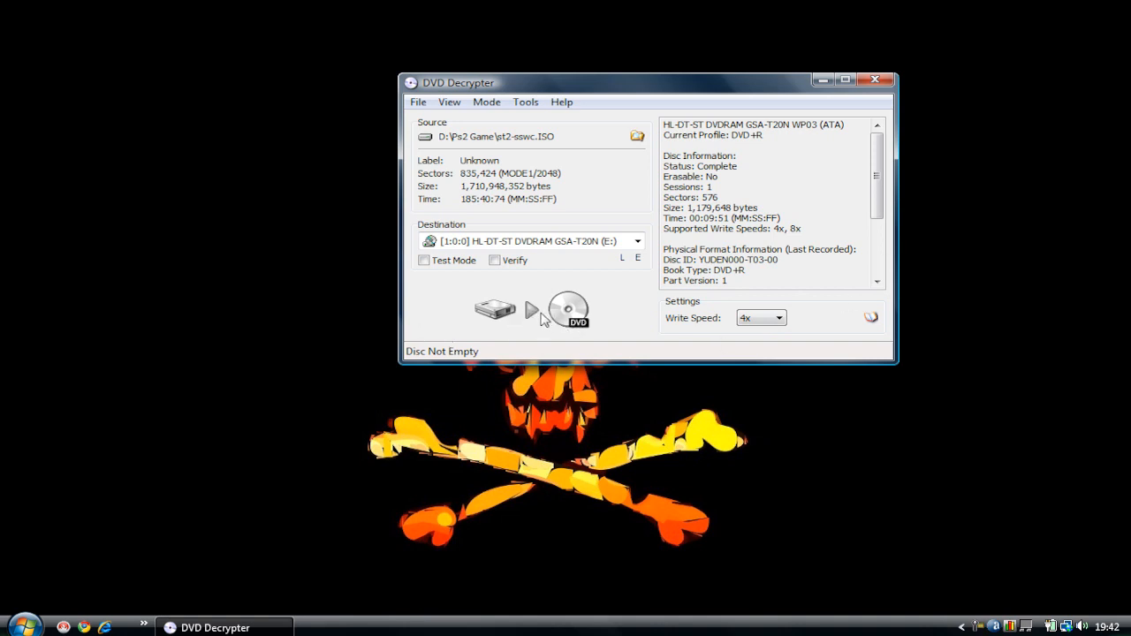
{"action": "mouse_move", "coordinate": [530, 310]}
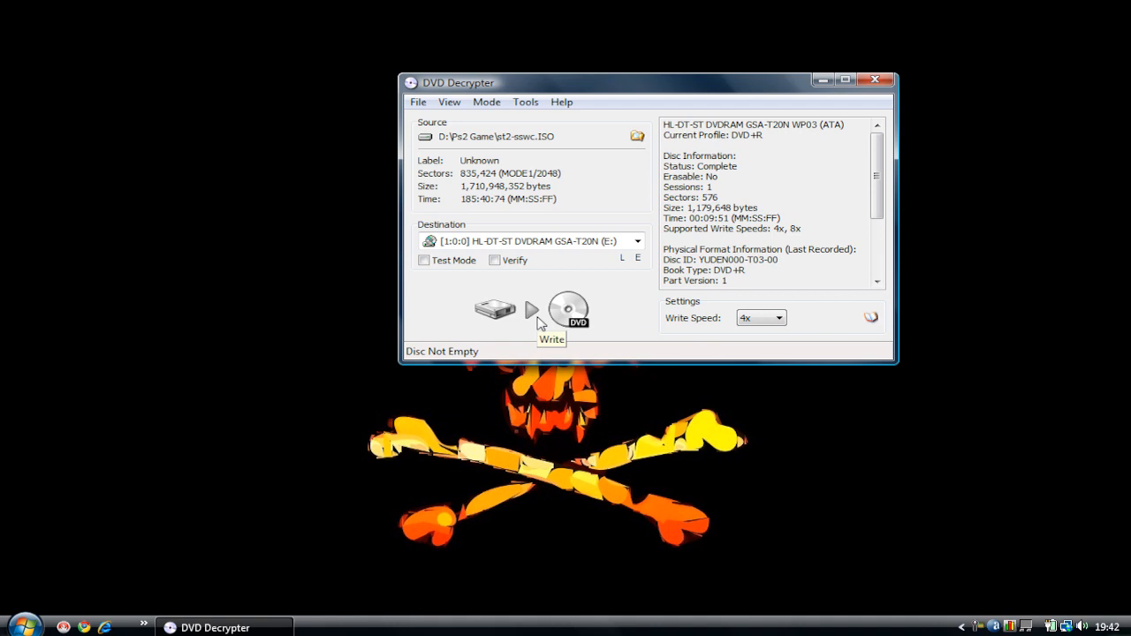
{"action": "mouse_move", "coordinate": [599, 203]}
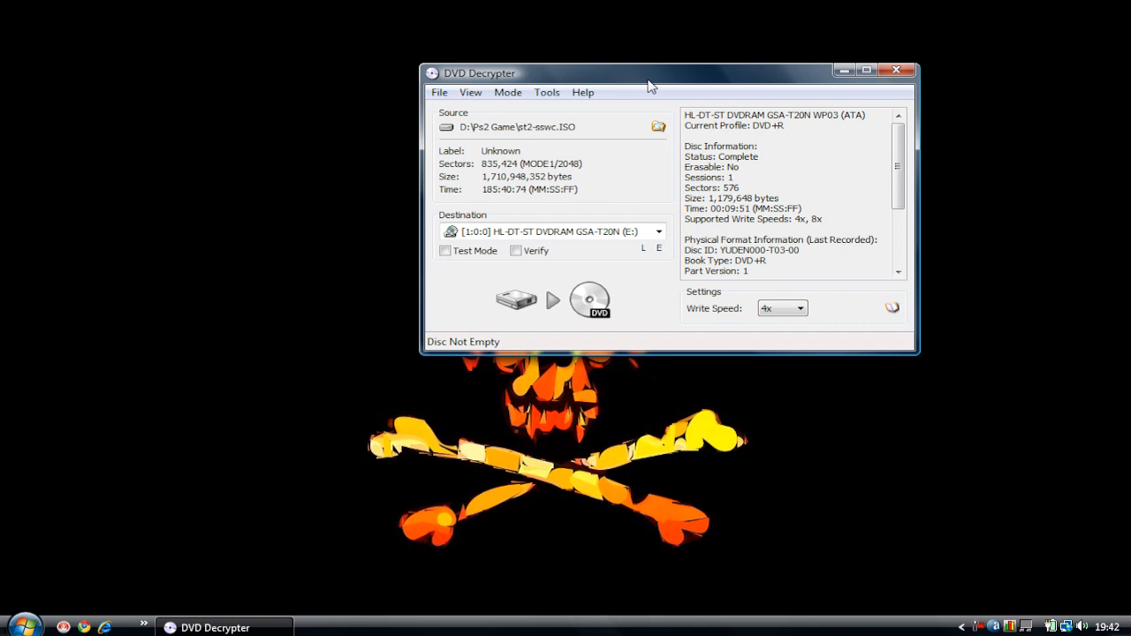
{"action": "mouse_move", "coordinate": [46, 542]}
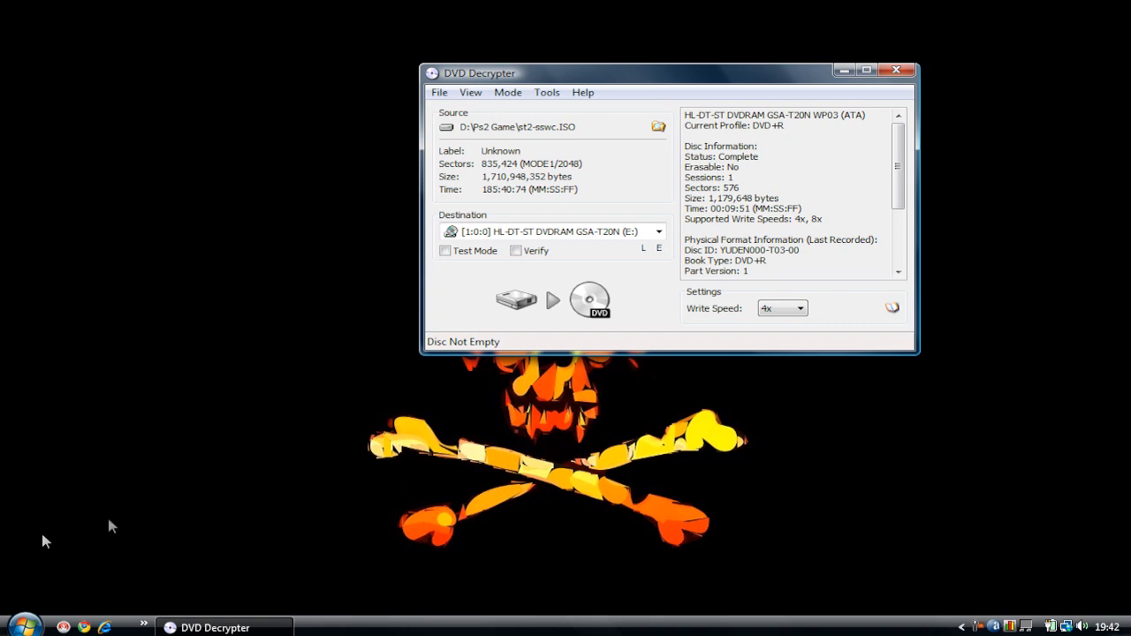
{"action": "mouse_move", "coordinate": [83, 549]}
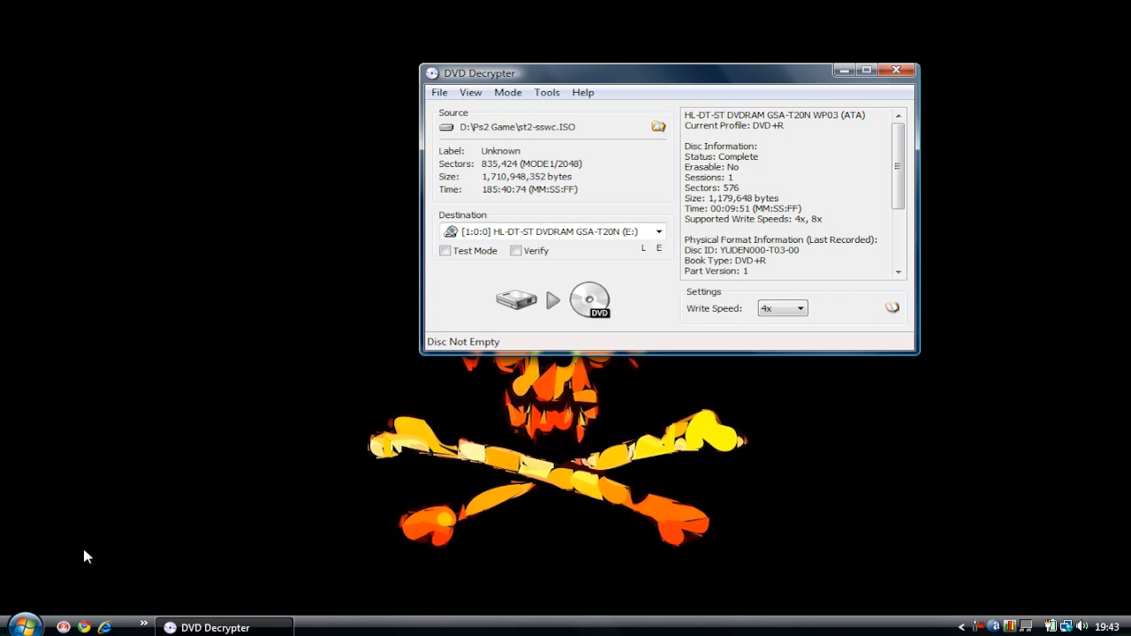
{"action": "left_click_drag", "start_coordinate": [671, 72], "coordinate": [694, 64]}
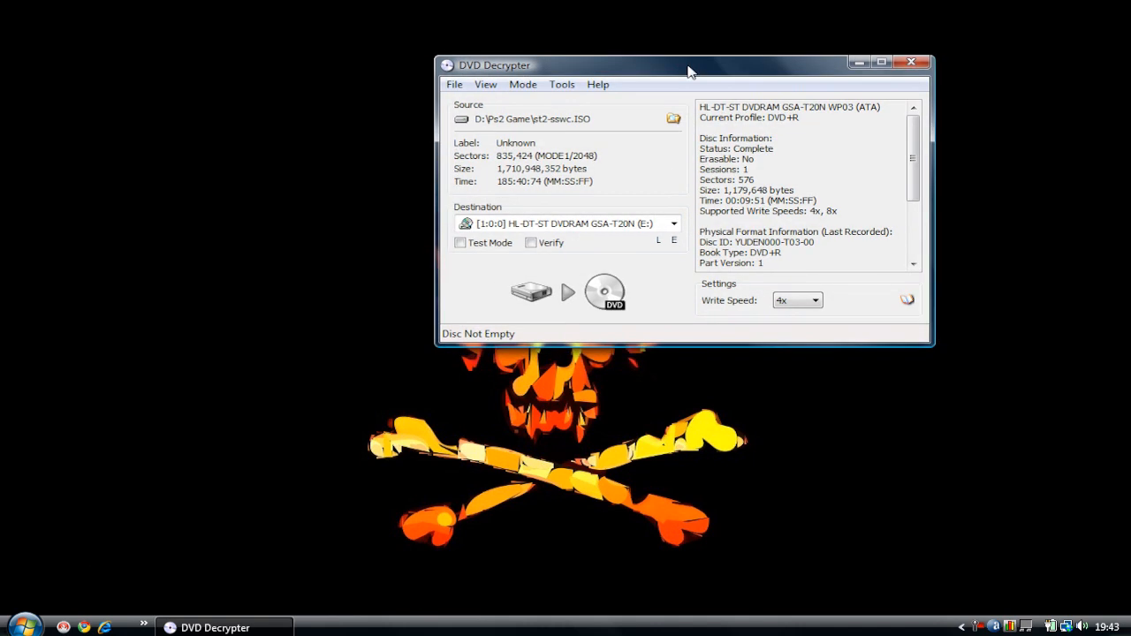